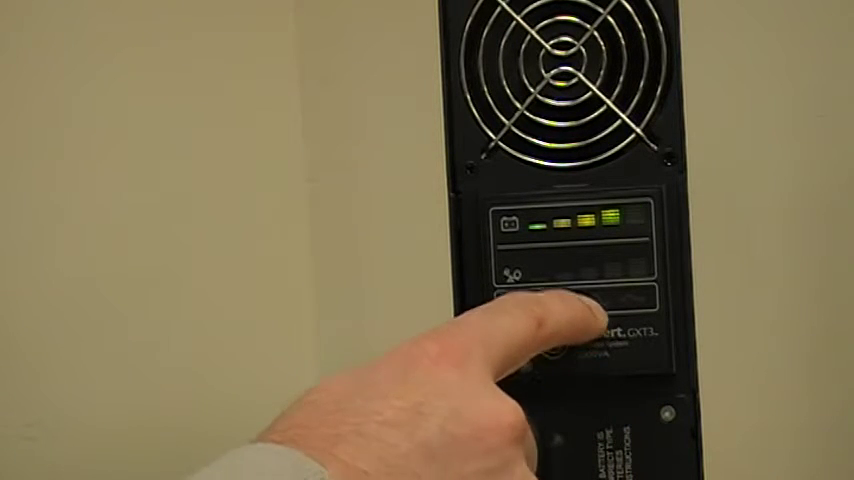
left_click(560, 320)
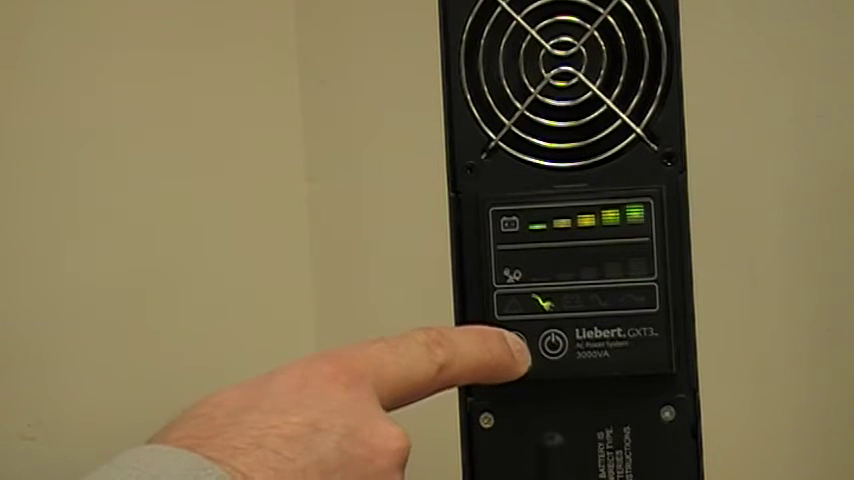
left_click(545, 345)
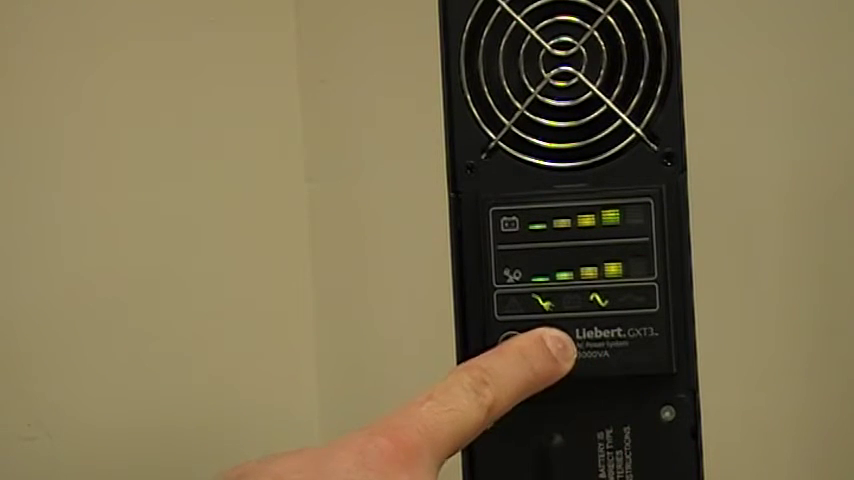
left_click(548, 345)
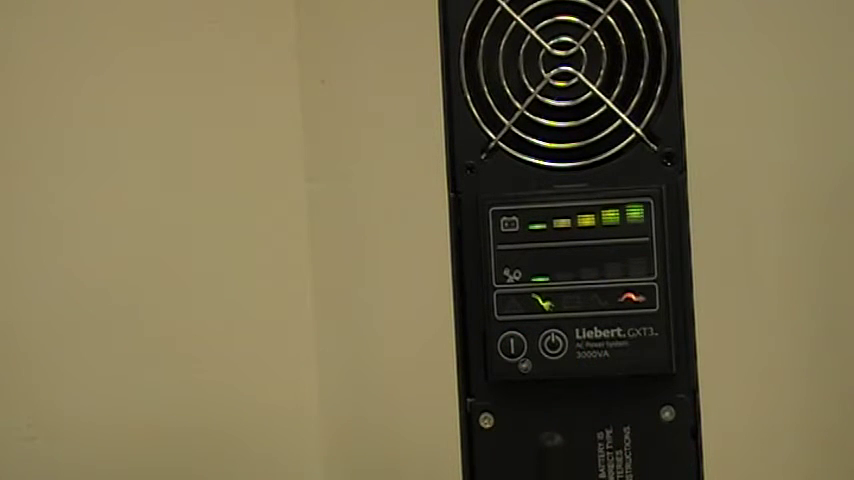